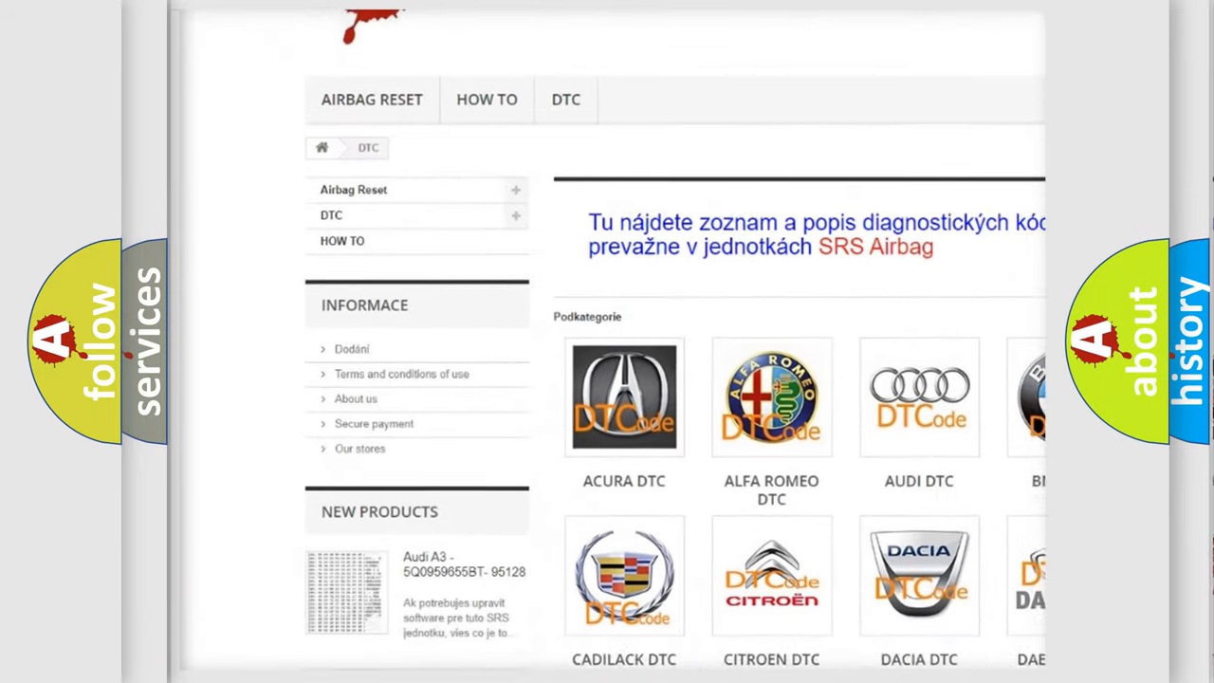
Step: Scroll down the DTC category page past the brand logos to the list of B codes
scroll(down, 3)
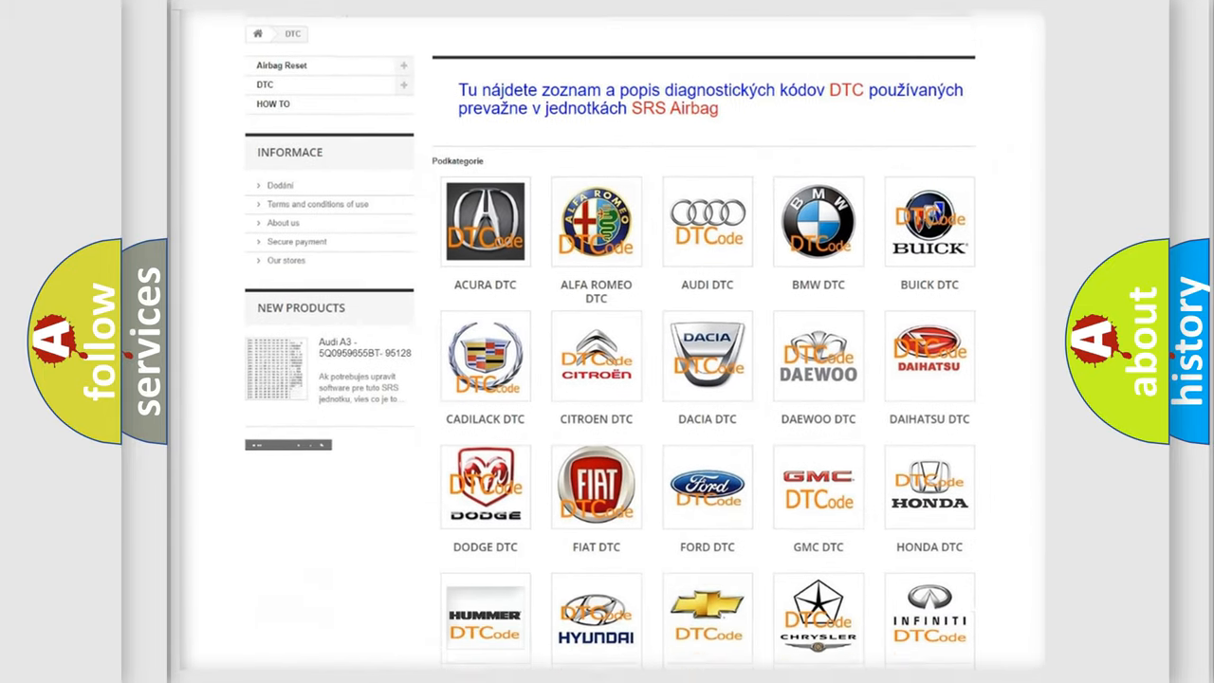
scroll(down, 3)
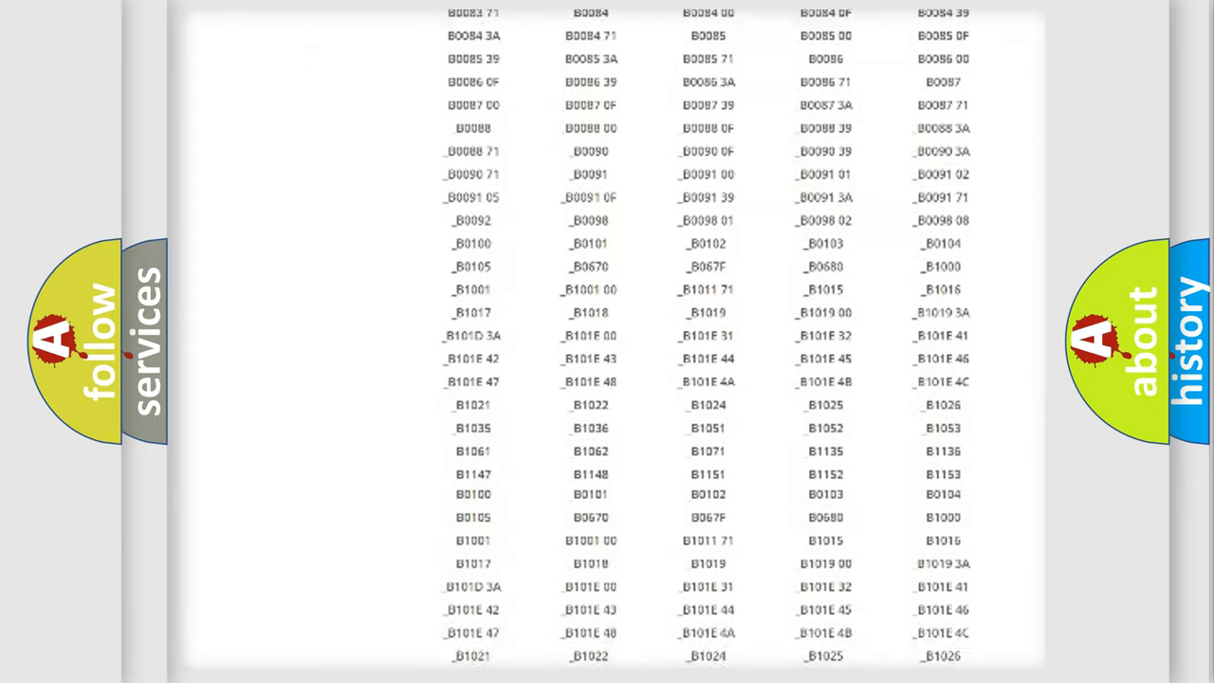
scroll(down, 3)
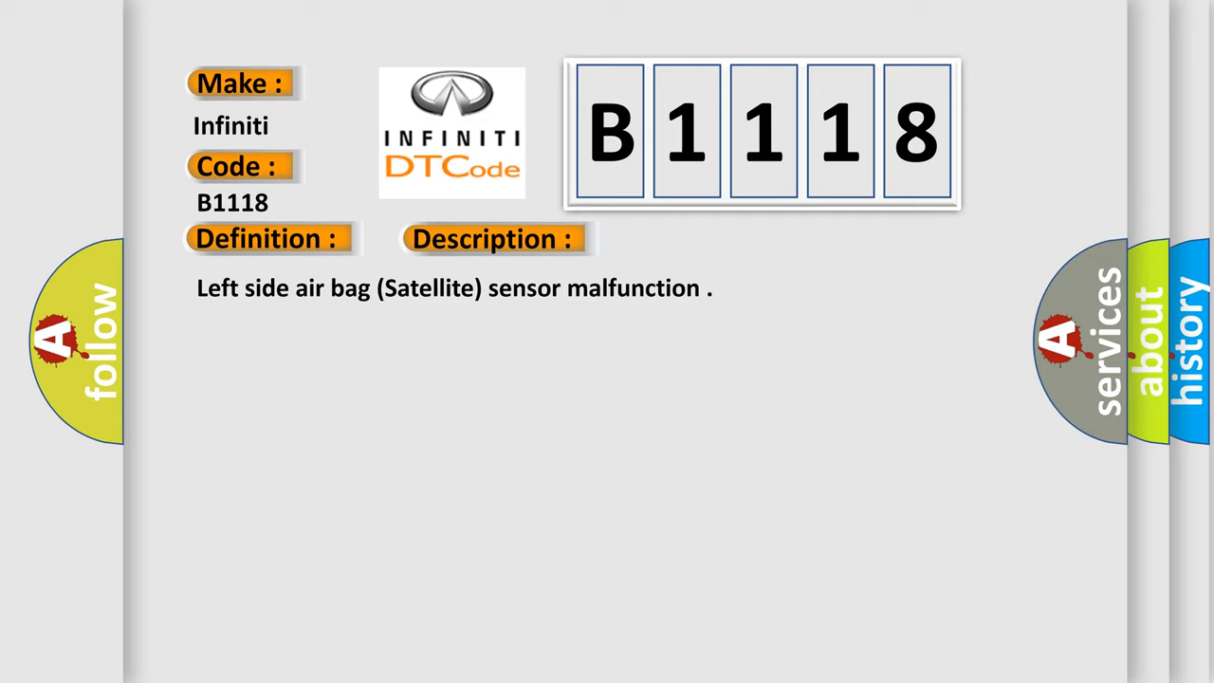
Step: Advance the B1118 slide to reveal its Definition, Description and Cause sections
click(698, 238)
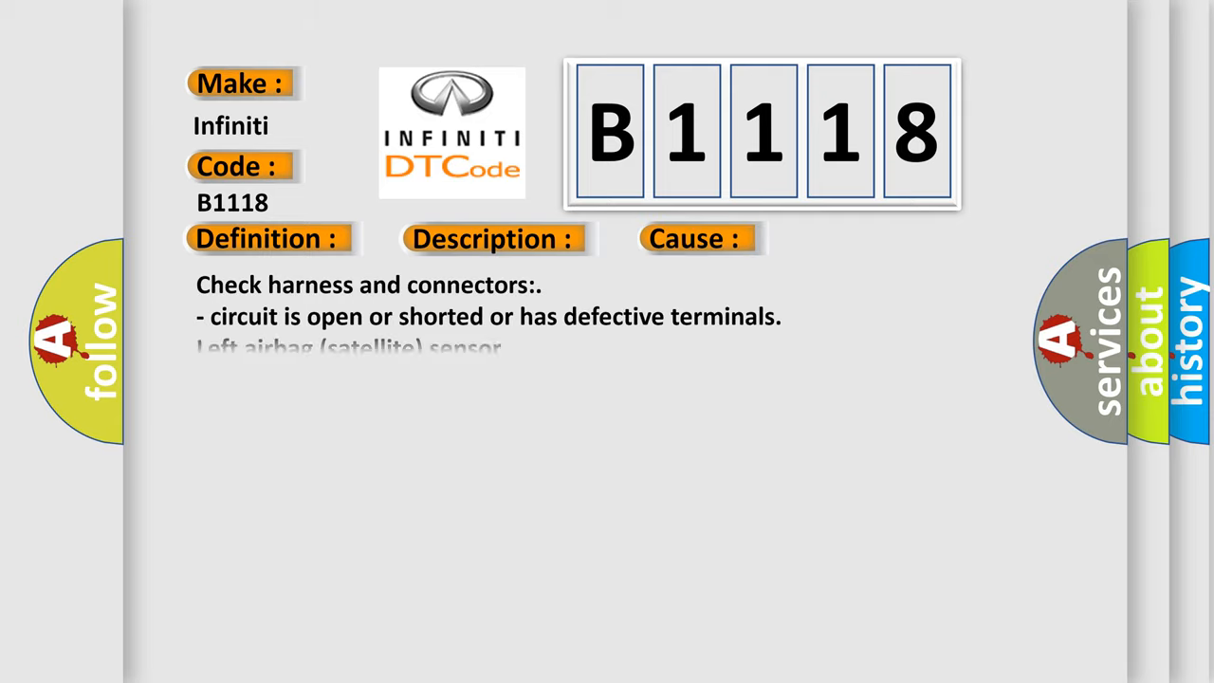